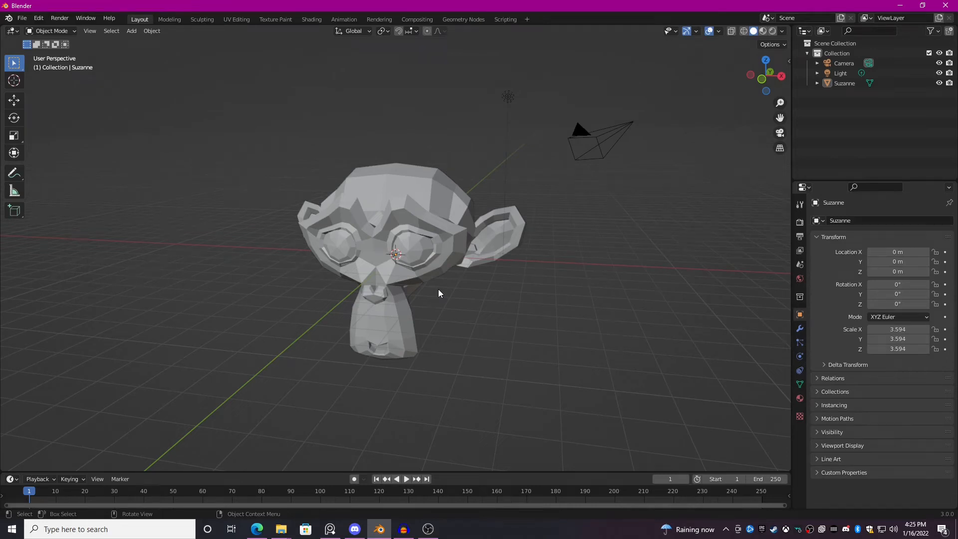
Add a plain-axes Empty at the origin and scale it to about 5.96 so its axes reach past Suzanne.
drag(438, 294, 522, 277)
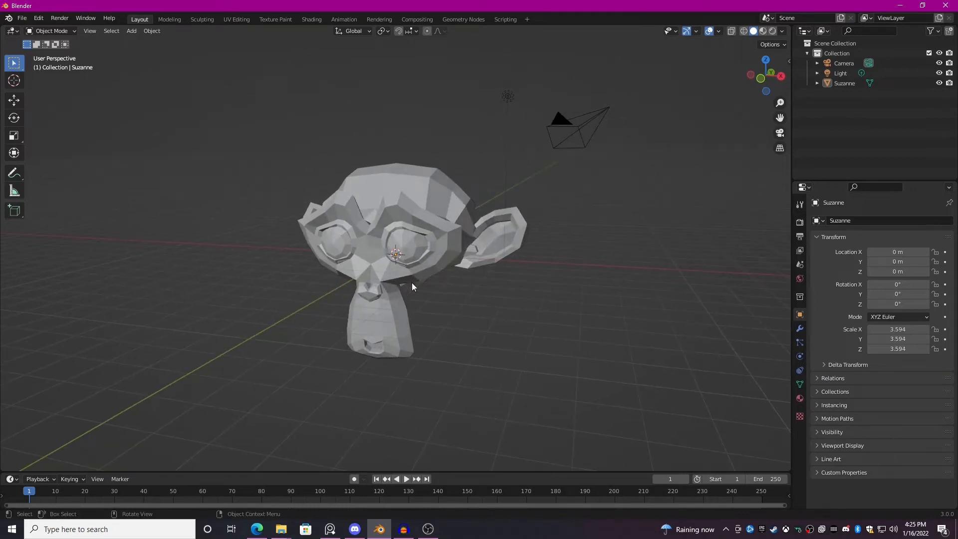
drag(412, 287, 437, 280)
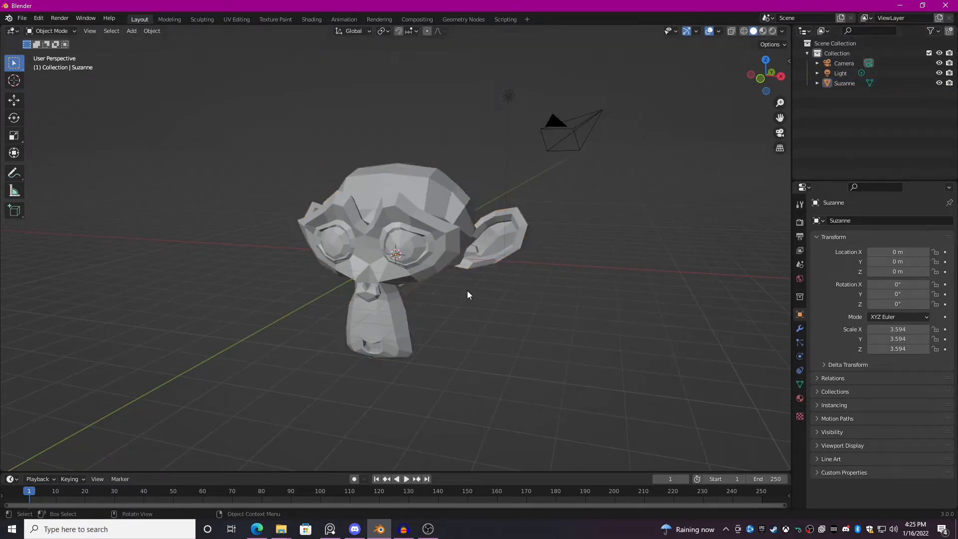
click(131, 31)
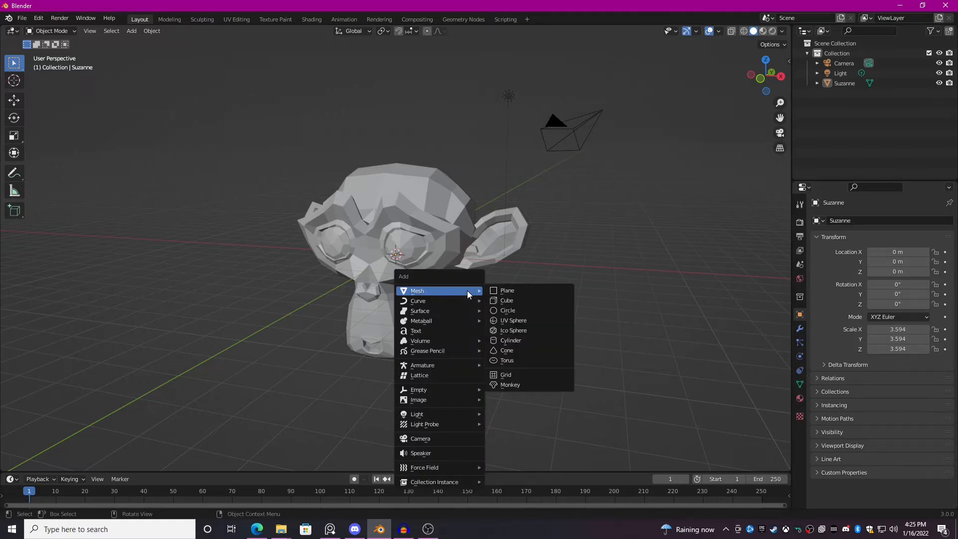
mouse_move(418, 389)
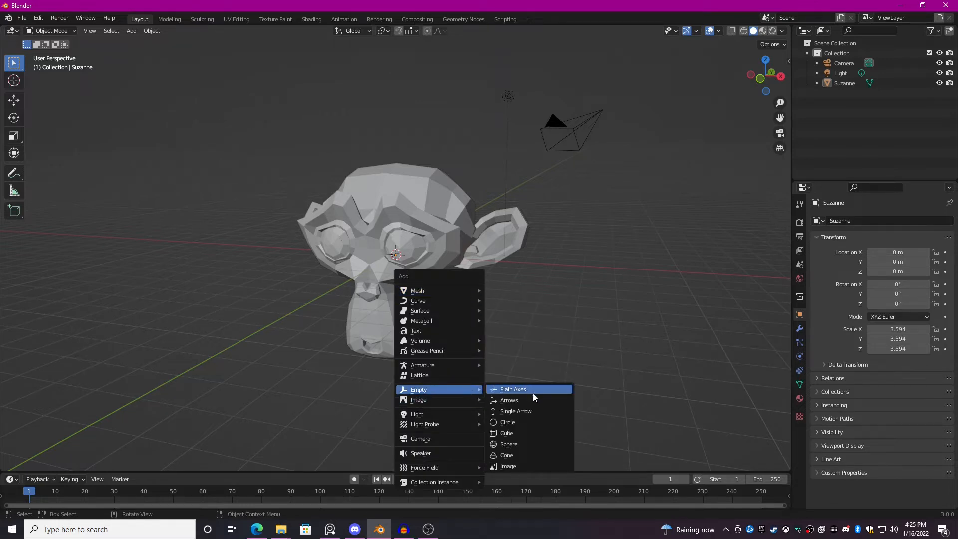
click(513, 389)
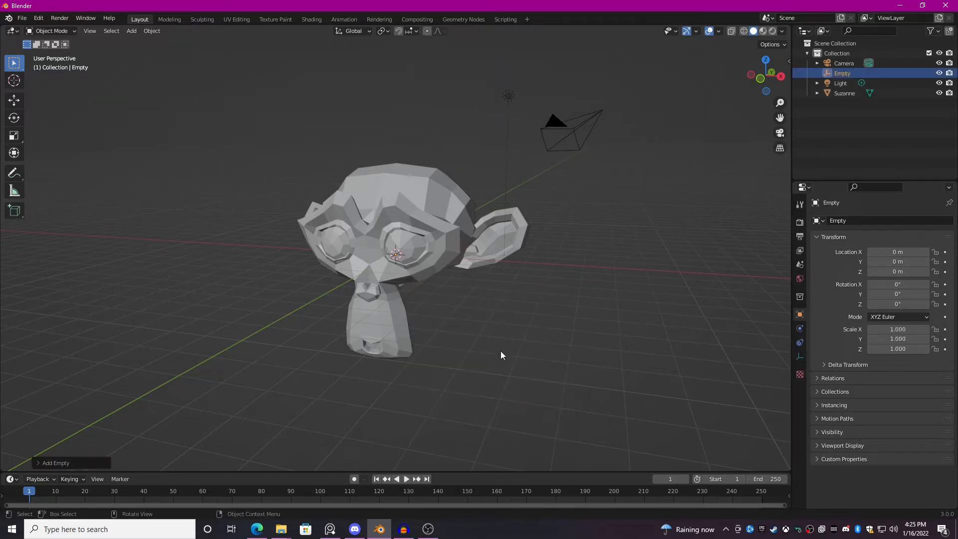
key(s)
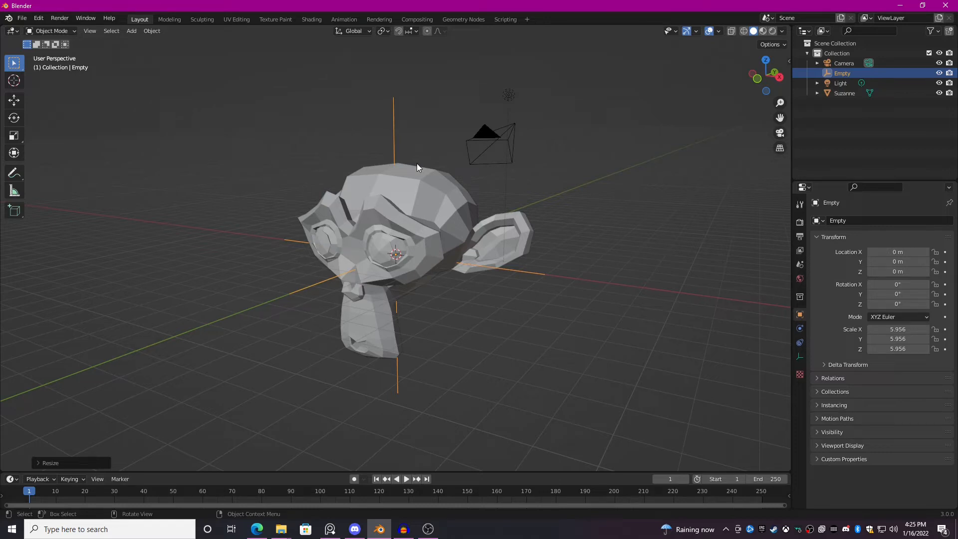
drag(418, 168, 343, 256)
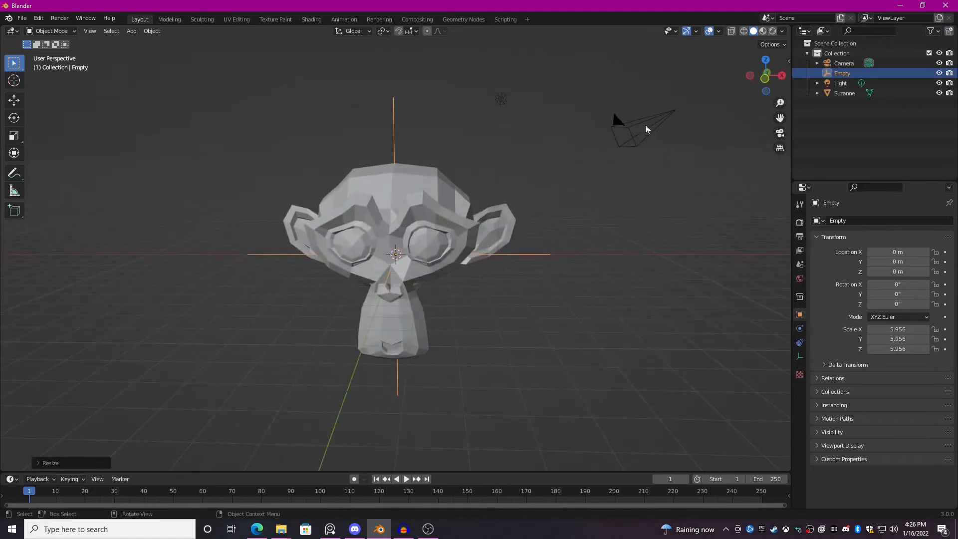
Select the camera and then the Empty so the Empty is the active object.
click(636, 126)
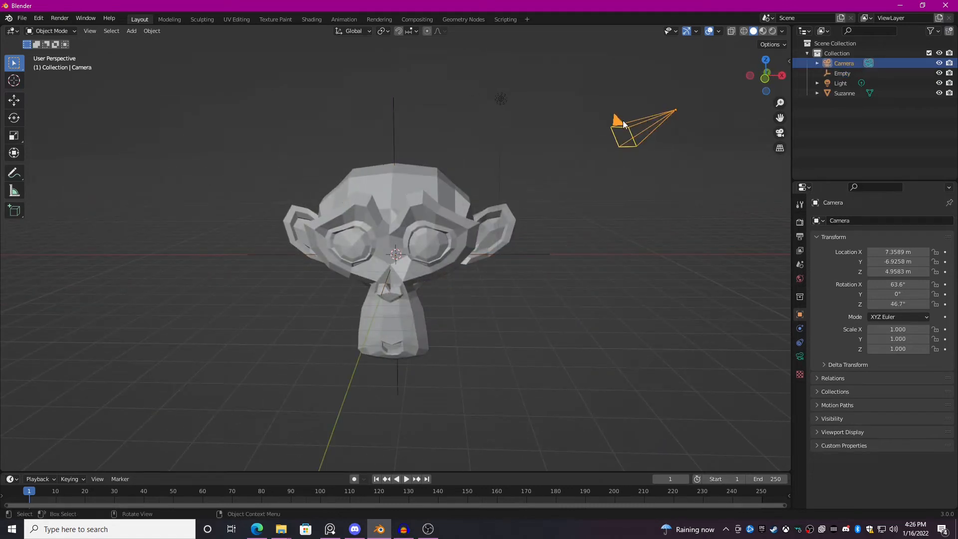
click(842, 73)
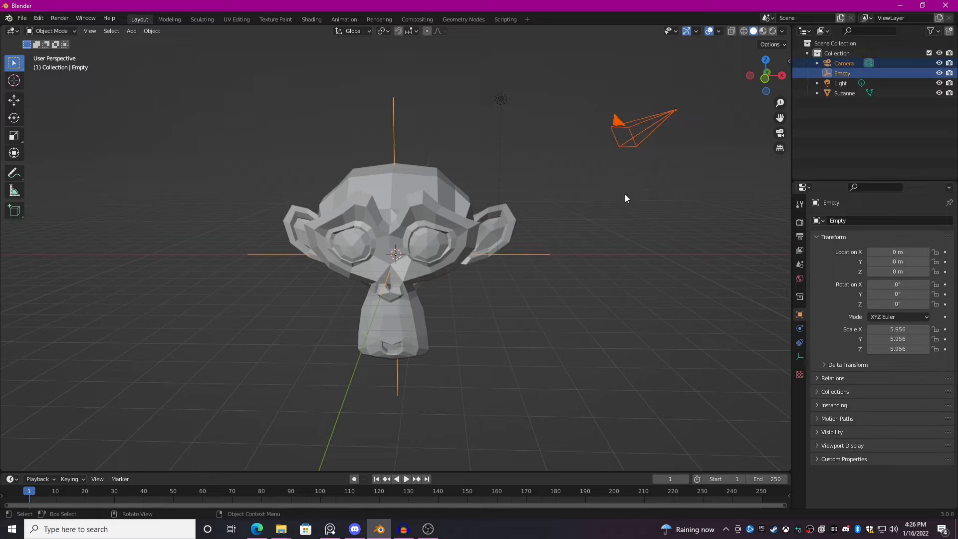
click(493, 111)
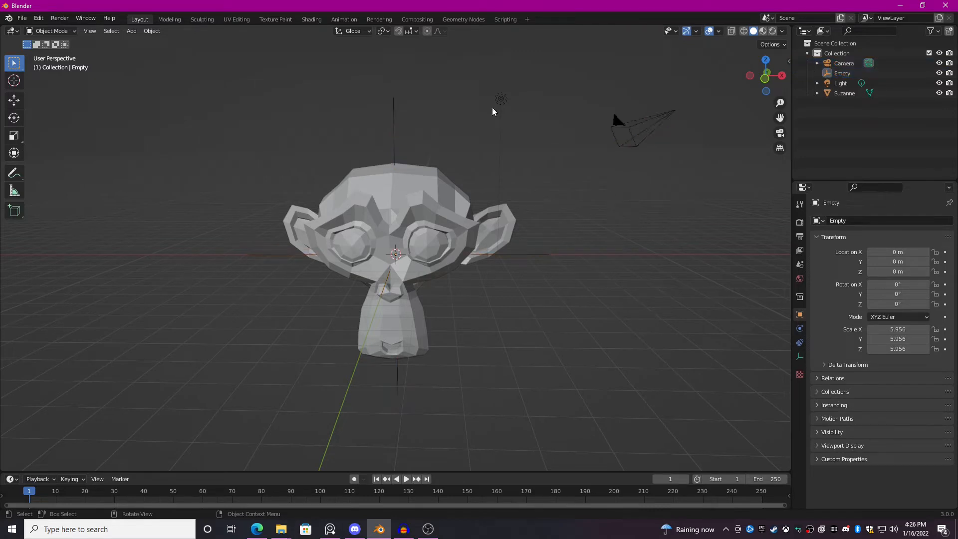
click(641, 125)
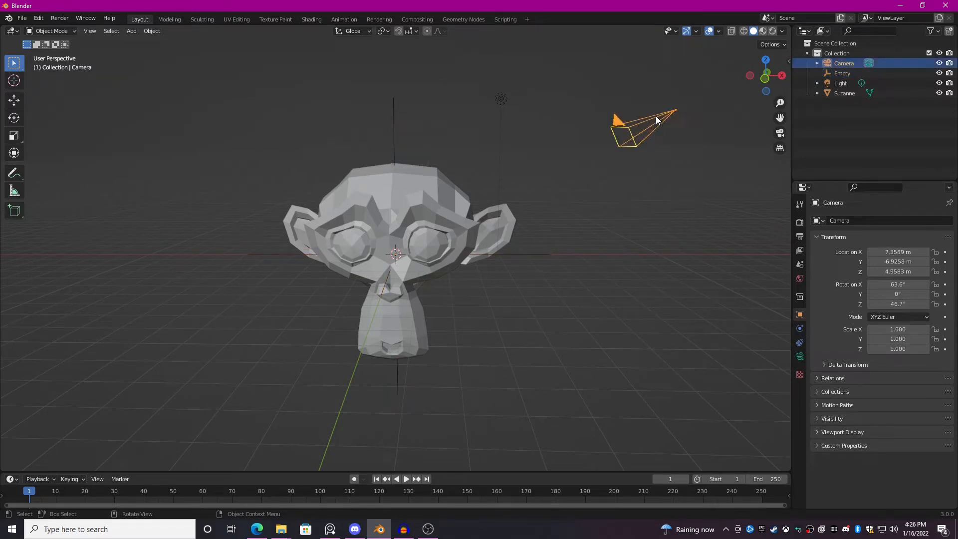
click(843, 73)
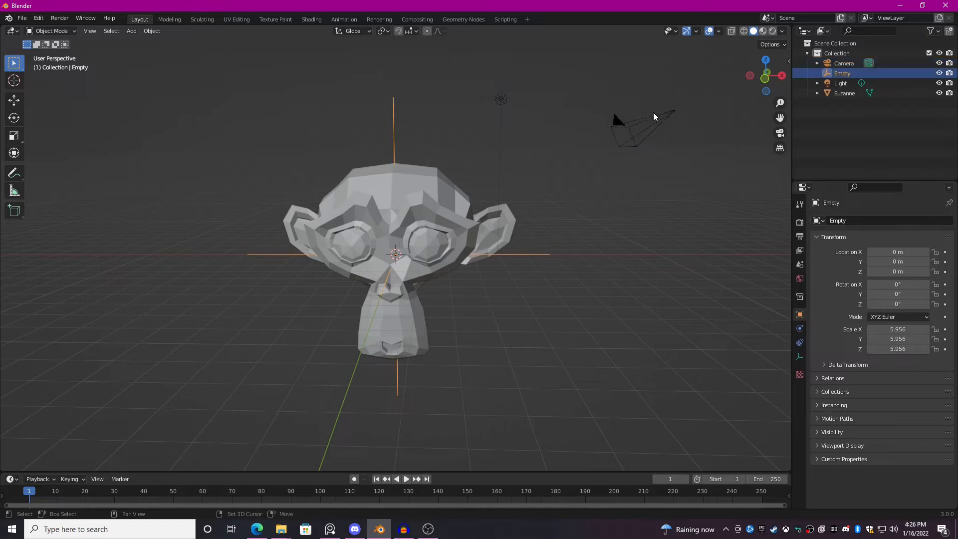
click(642, 129)
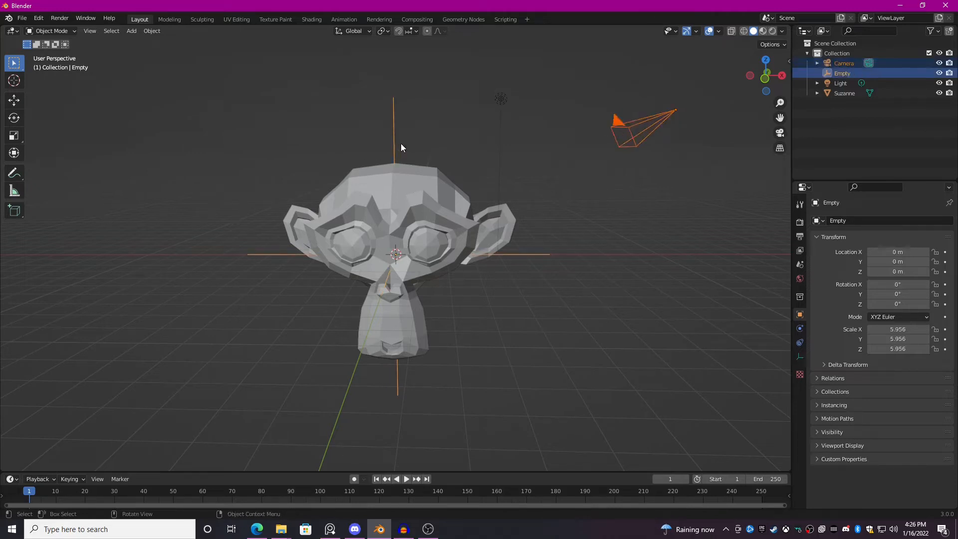
click(642, 129)
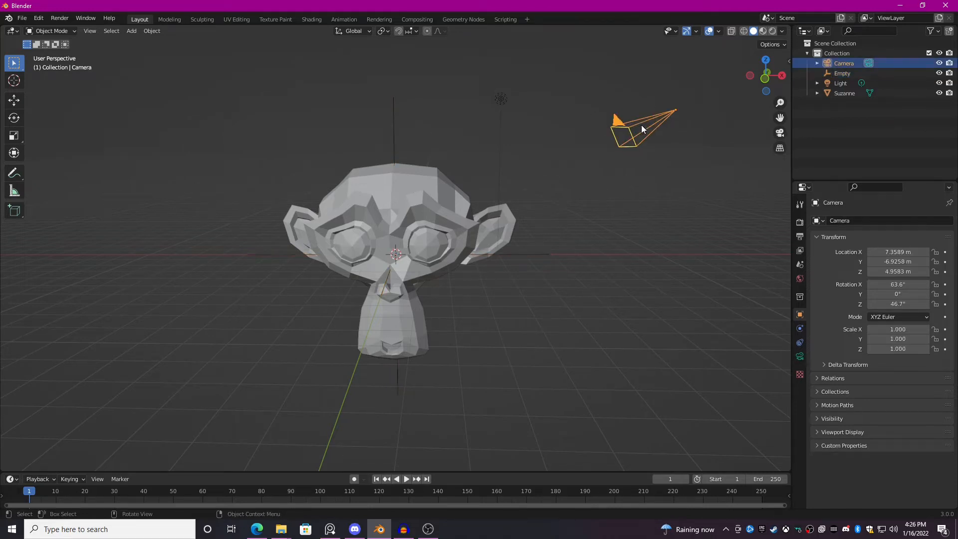
click(842, 73)
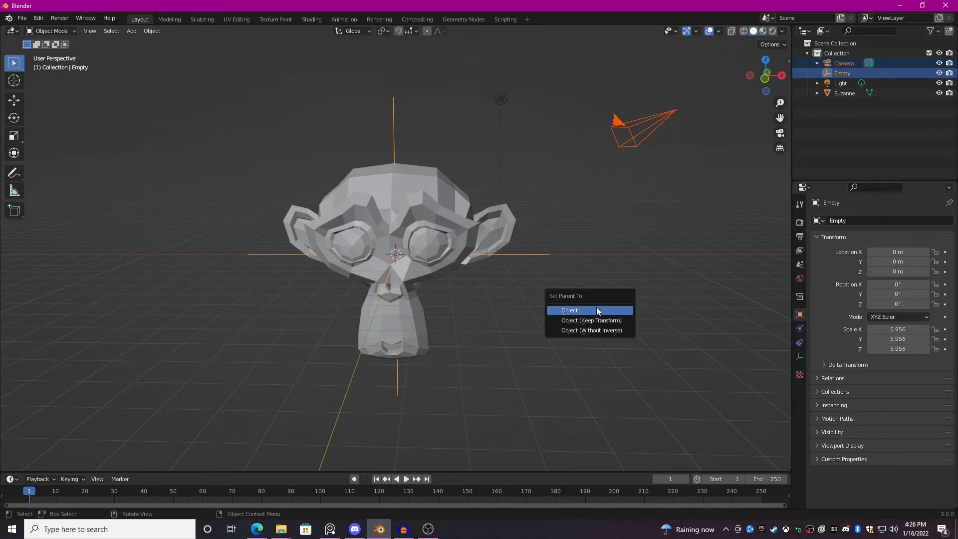
mouse_move(575, 315)
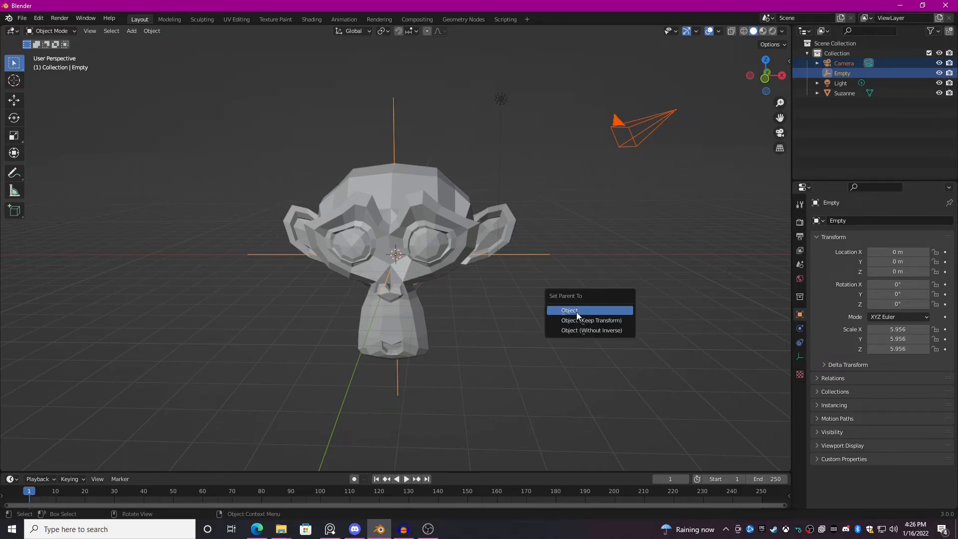
Parent the camera to the Empty using Set Parent To > Object.
click(569, 309)
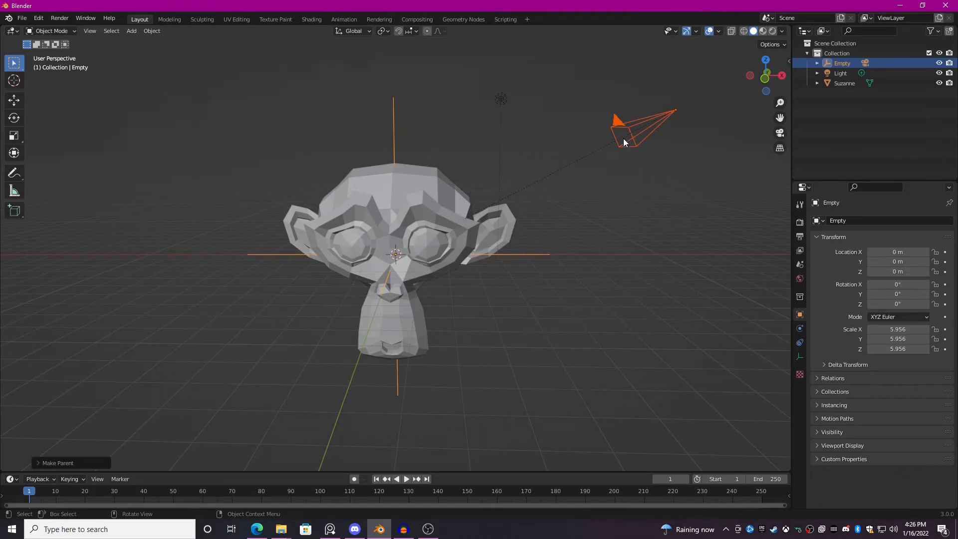
mouse_move(556, 178)
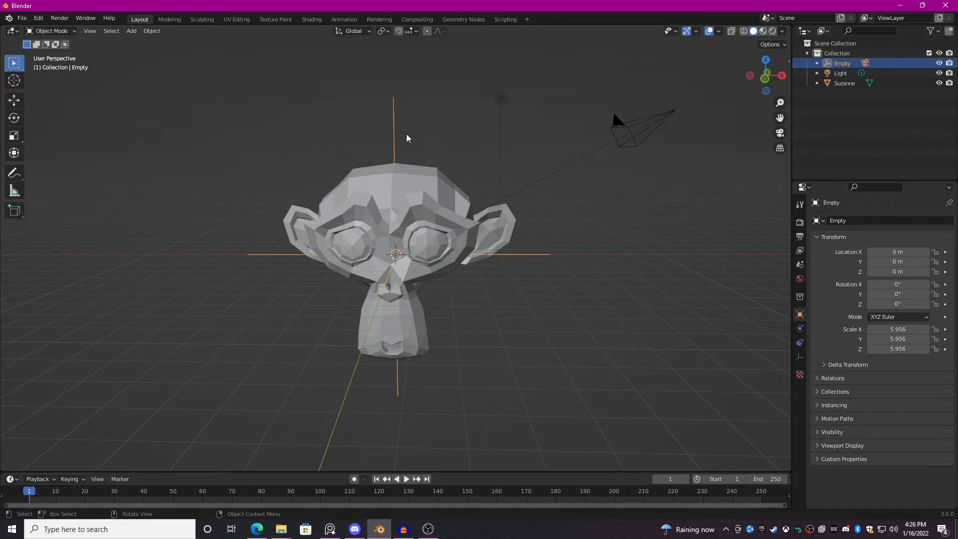
Switch the viewport to look through the camera at Suzanne.
key(r)
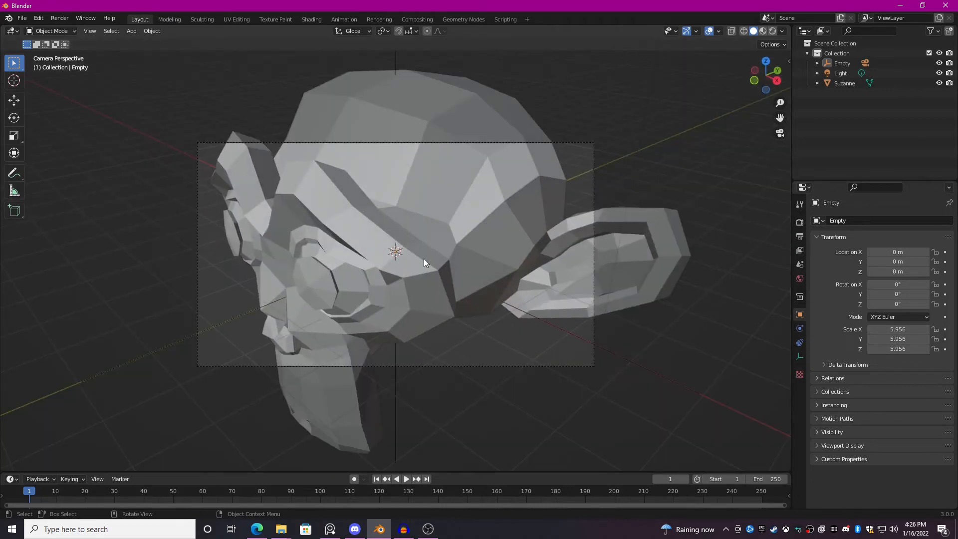
mouse_move(602, 291)
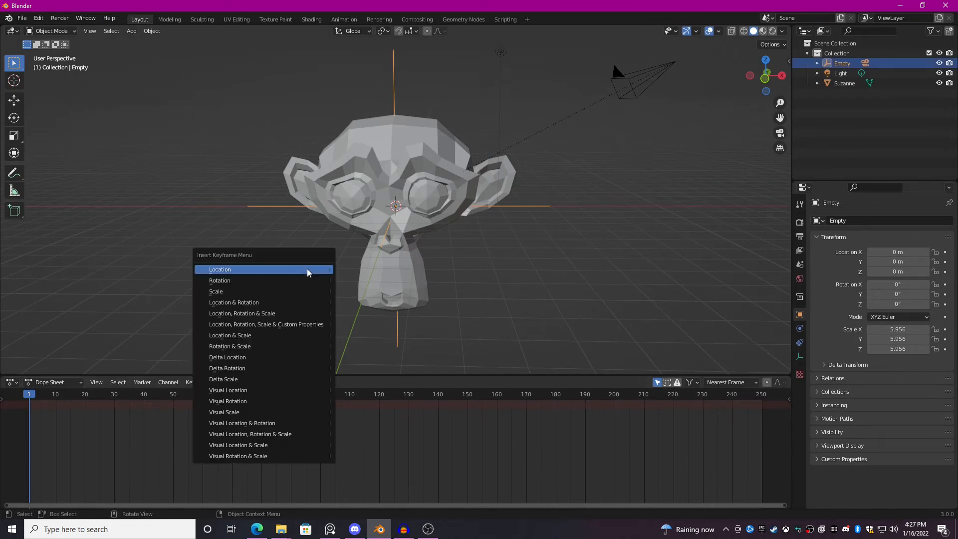
mouse_move(295, 283)
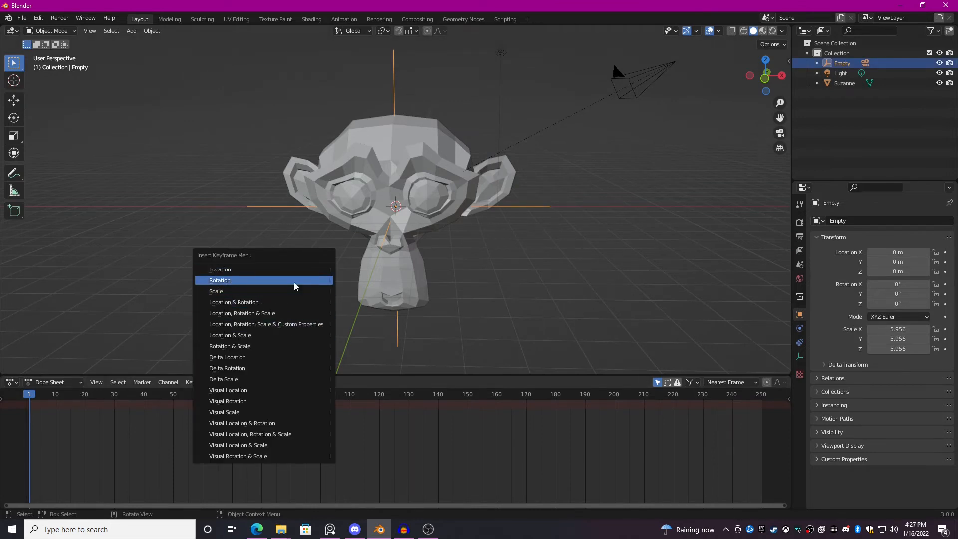
Insert rotation keyframes for the Empty at frame 1 and frame 250, then begin rotating it about Z.
click(219, 279)
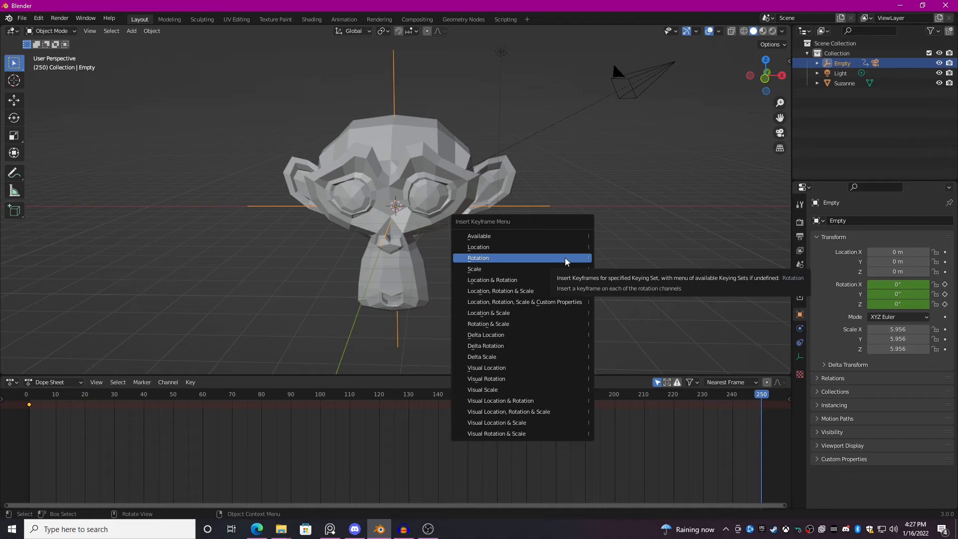
click(478, 257)
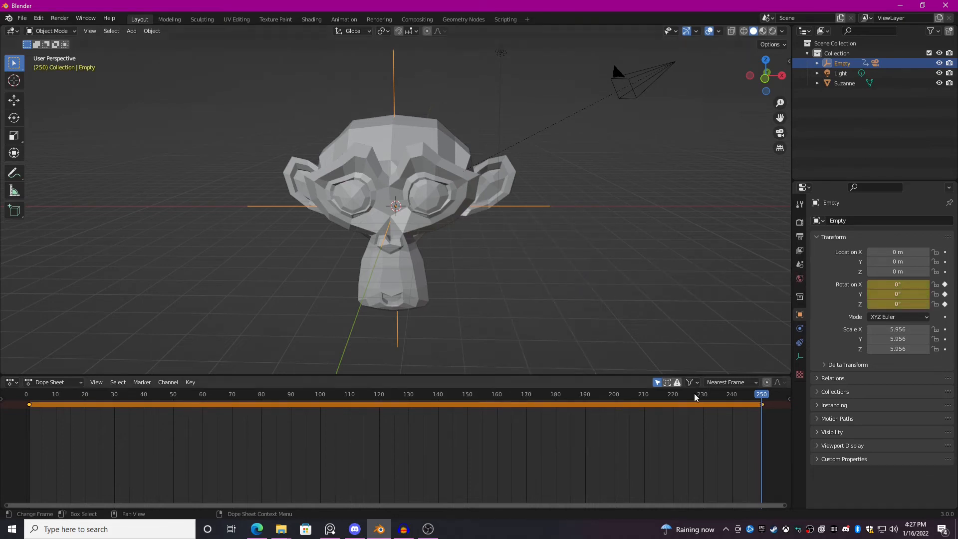
key(r)
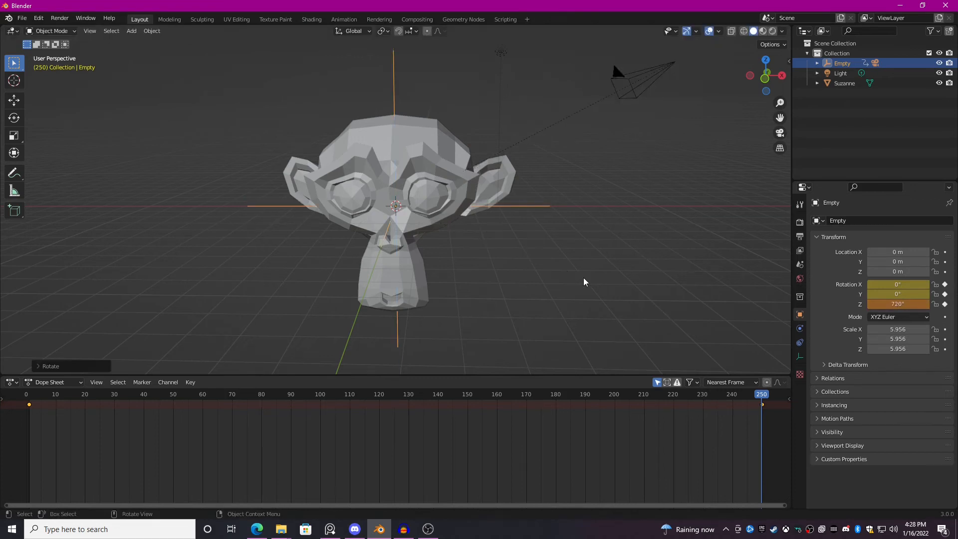
Play the animation to preview the 720° spin, then return to frame 1.
key(space)
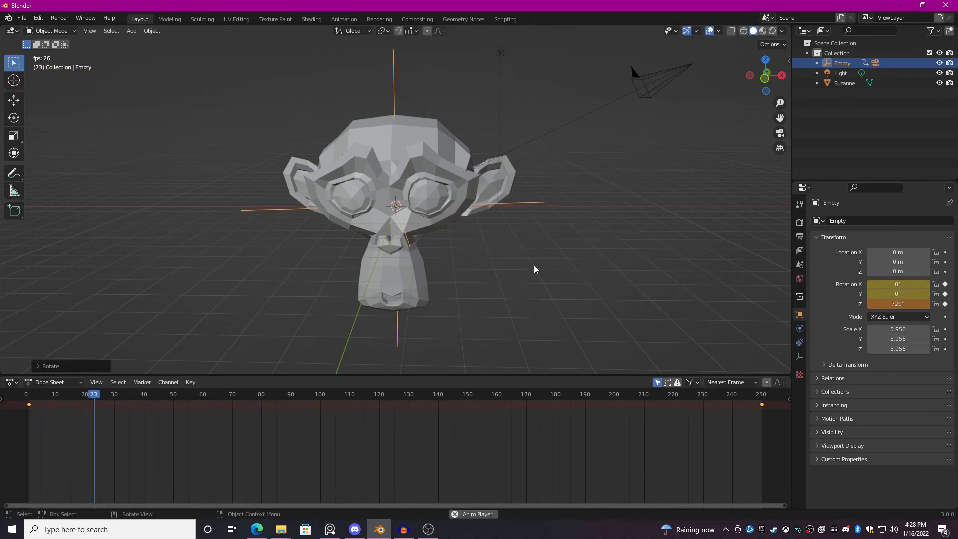
click(99, 394)
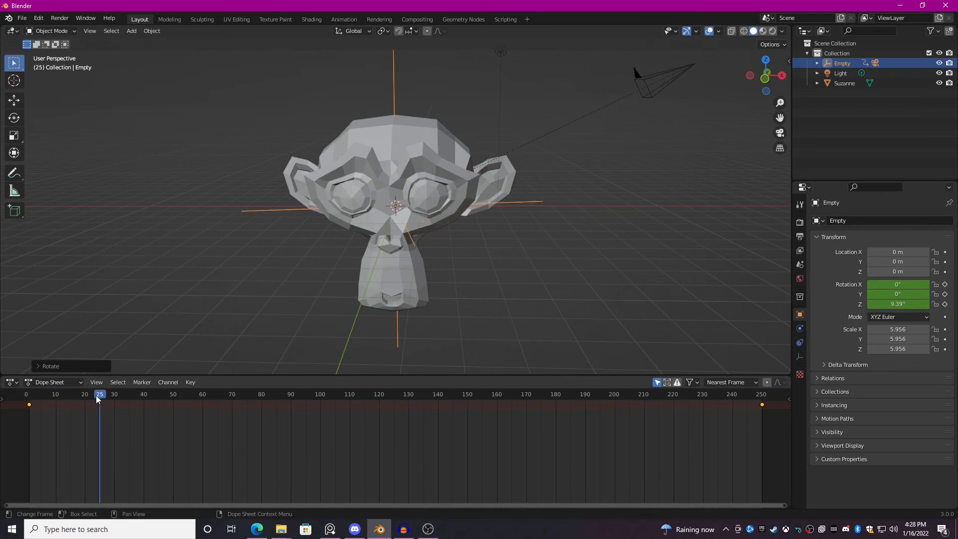
click(29, 395)
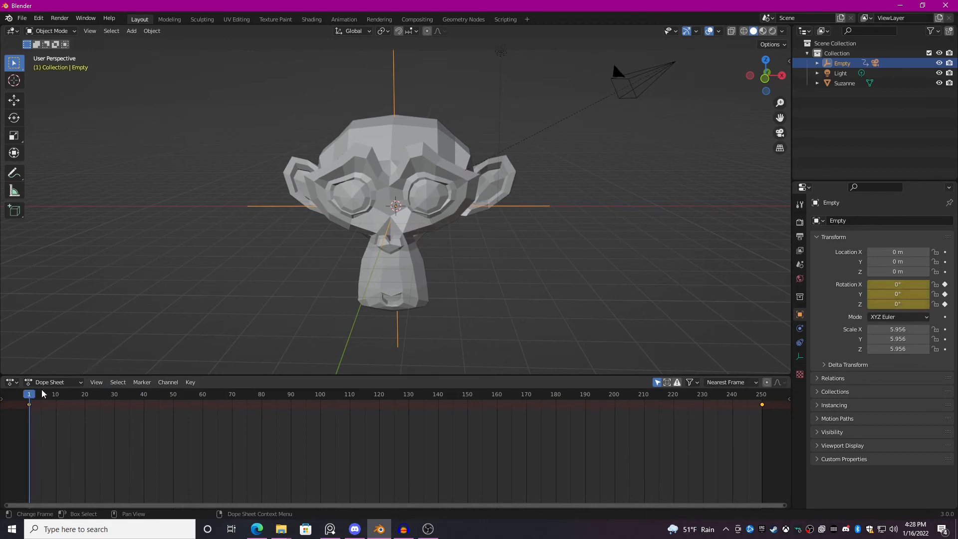
mouse_move(596, 294)
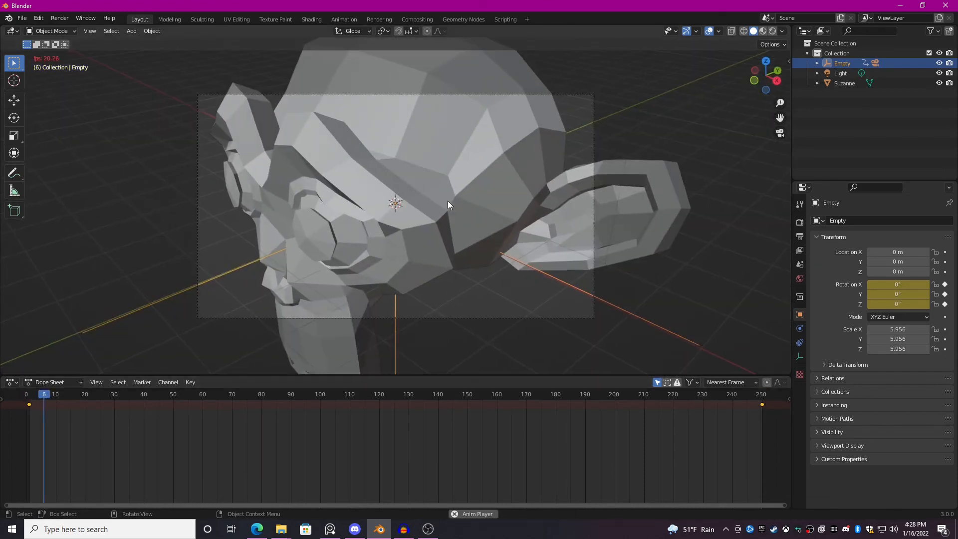
Play the orbit animation through the camera view and stop on an early frame.
key(space)
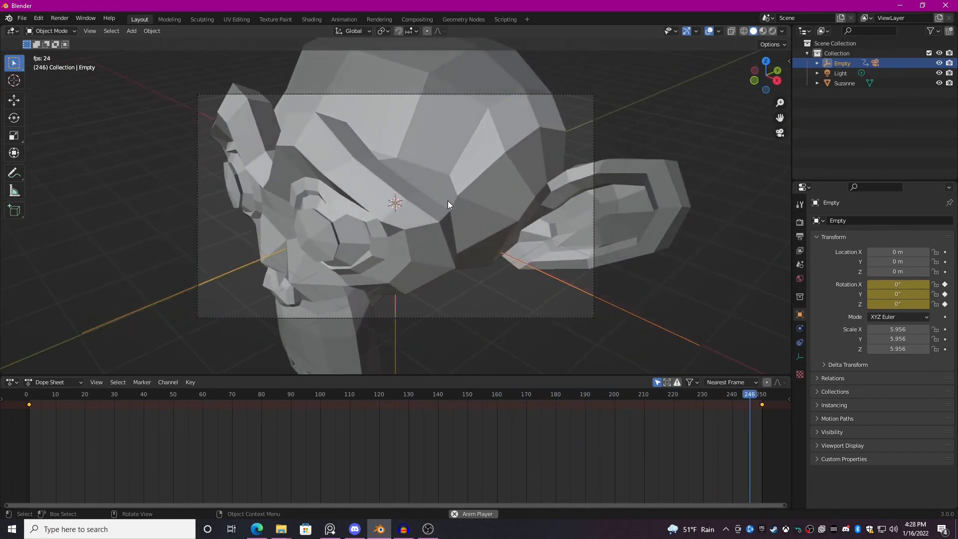
click(80, 394)
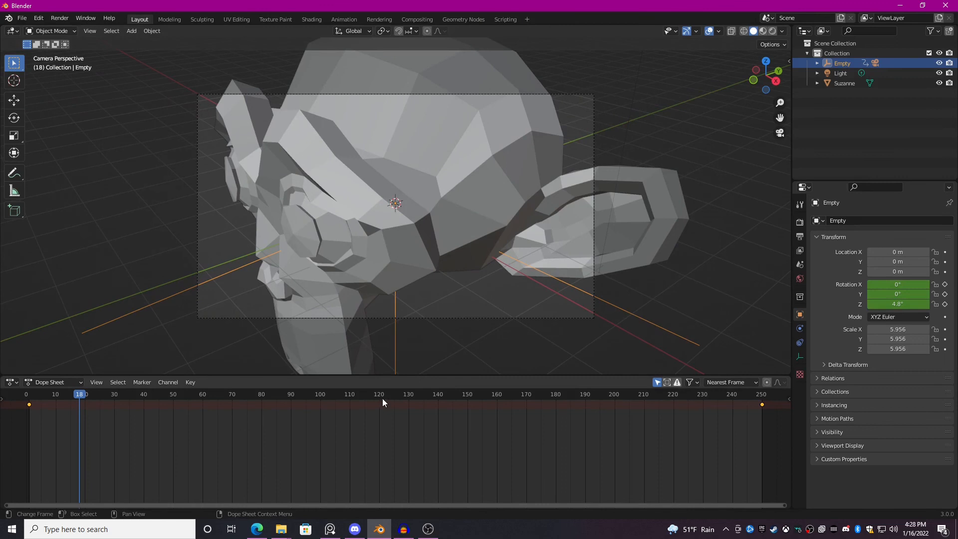